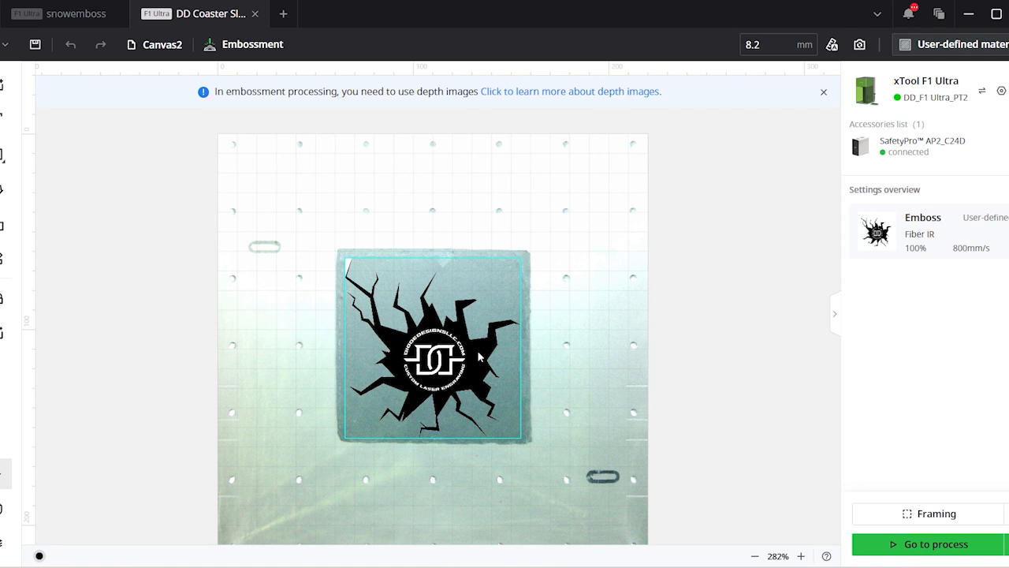
{"action": "mouse_move", "coordinate": [918, 249]}
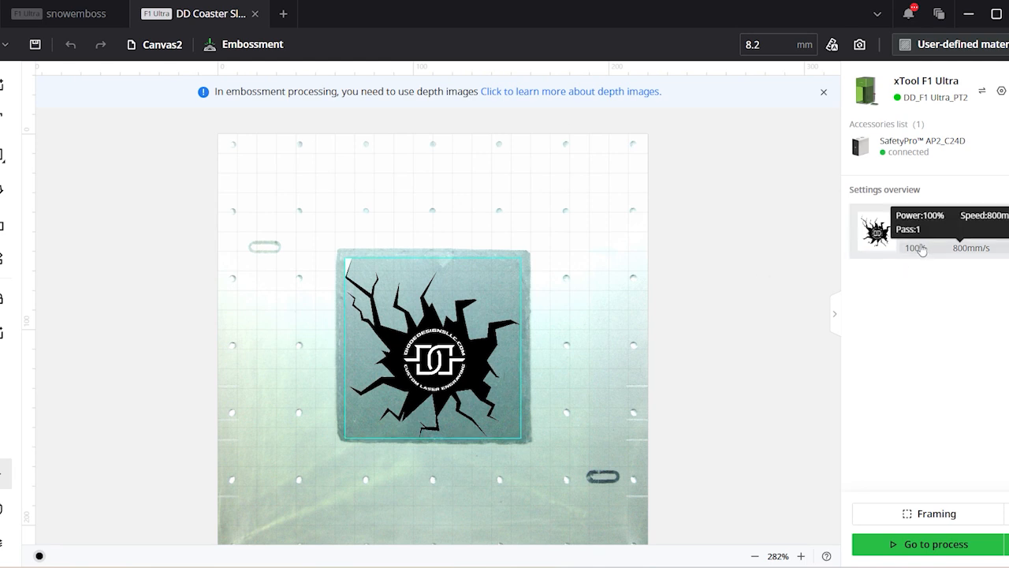
Step: Show the Emboss layer's detailed fiber-laser settings for the cracked-logo image
{"action": "left_click", "coordinate": [432, 344]}
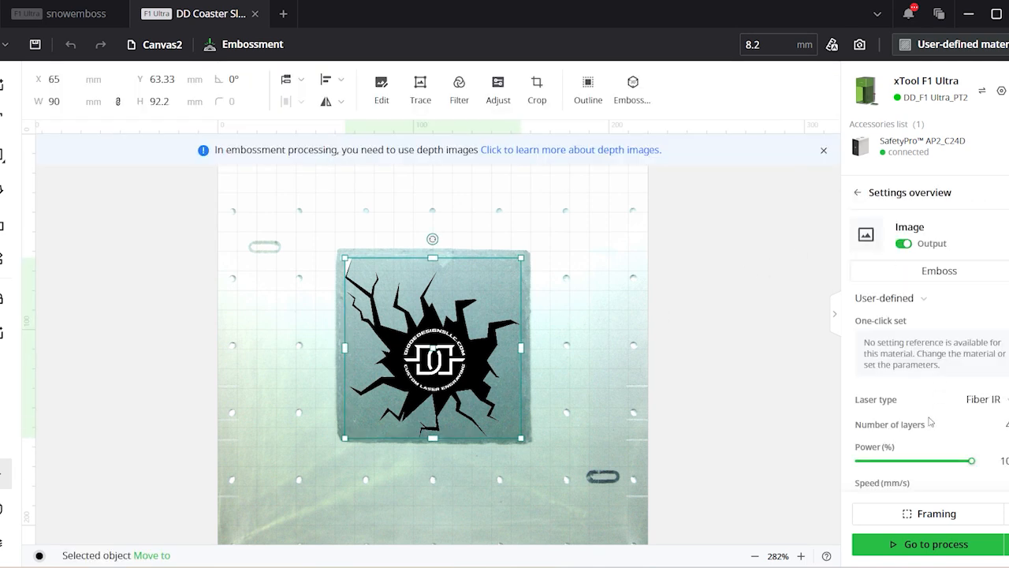
{"action": "mouse_move", "coordinate": [896, 157]}
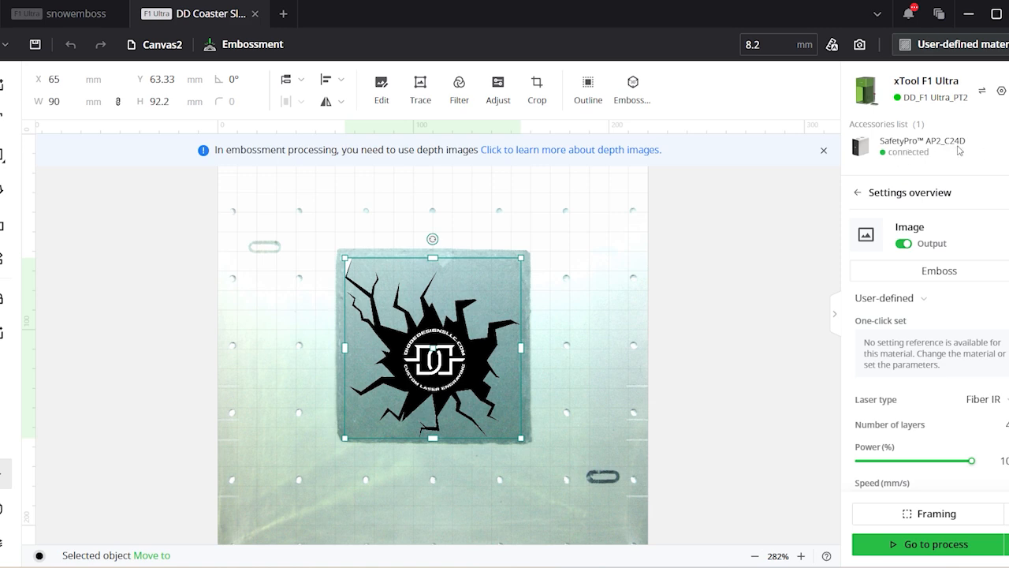
Step: Review the F1 Ultra's Accessory Information: all filter lifetimes at 100% and airflow at Auto
{"action": "left_click", "coordinate": [1000, 90]}
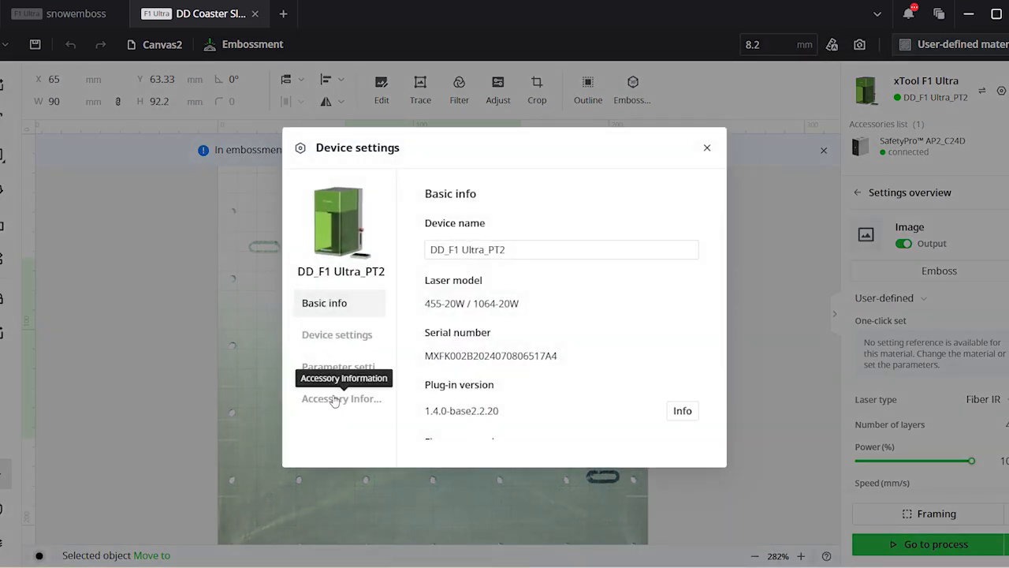
{"action": "left_click", "coordinate": [339, 397]}
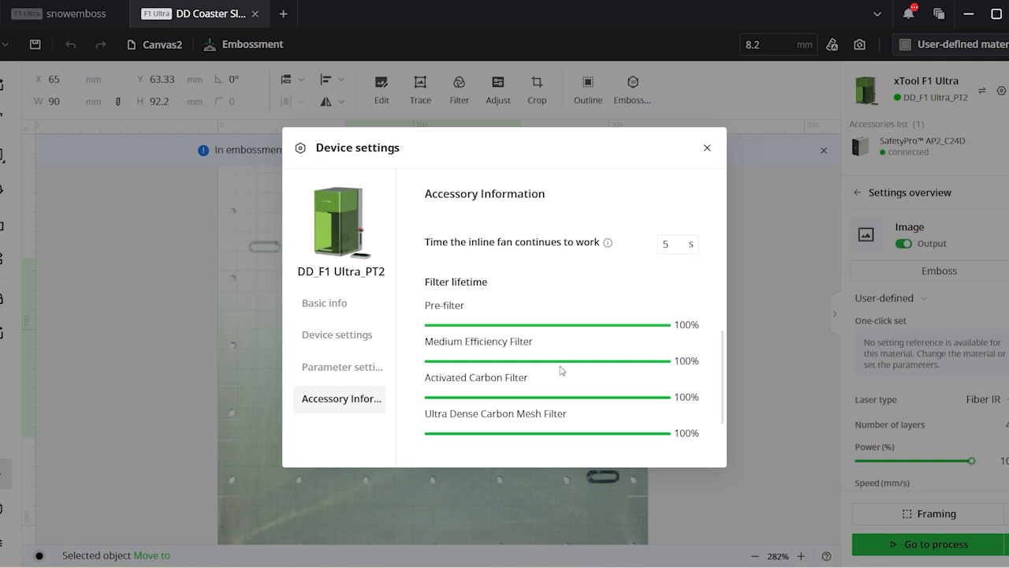
{"action": "scroll", "scroll_direction": "down", "scroll_amount": 3}
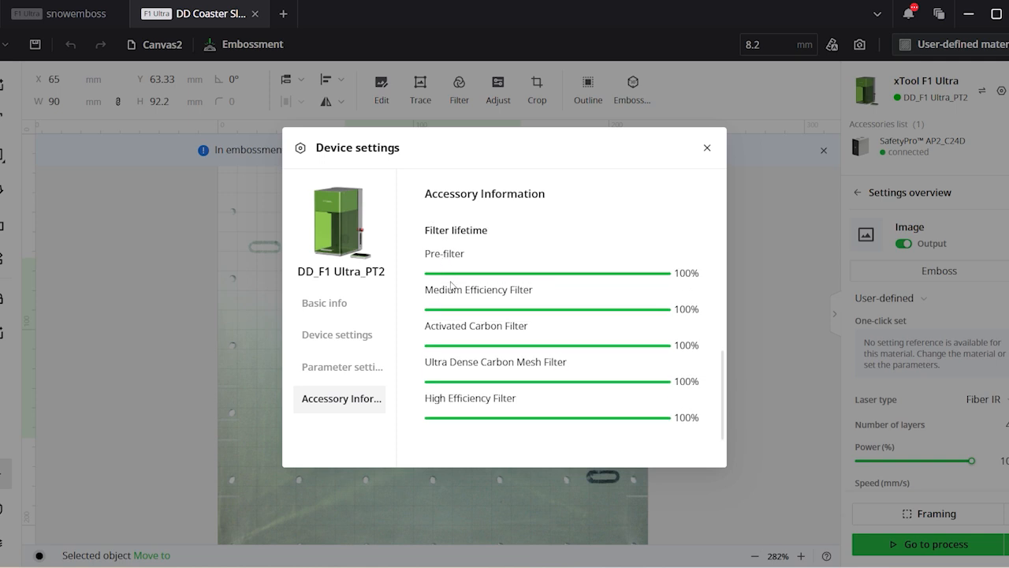
{"action": "mouse_move", "coordinate": [498, 315]}
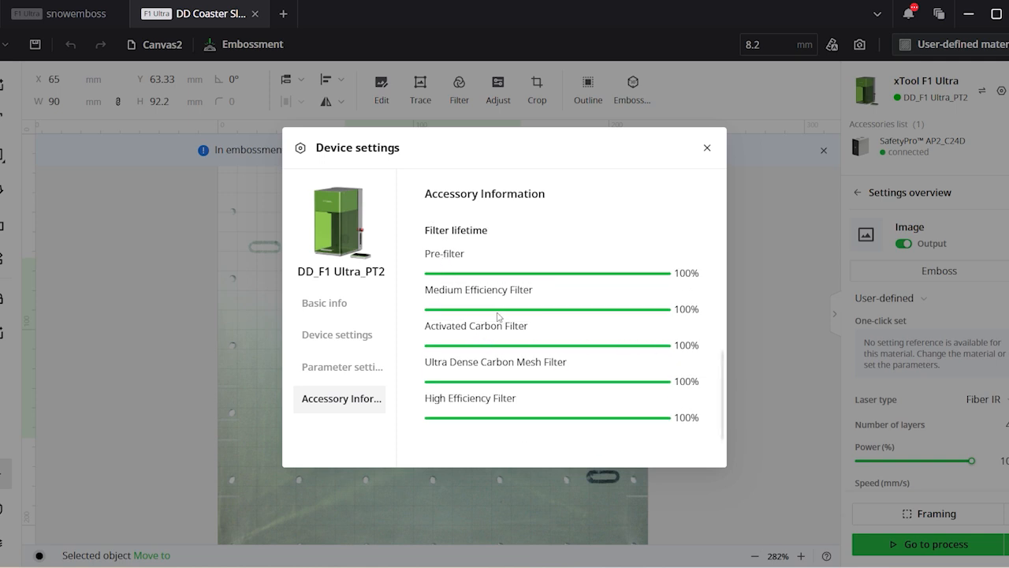
{"action": "mouse_move", "coordinate": [584, 480]}
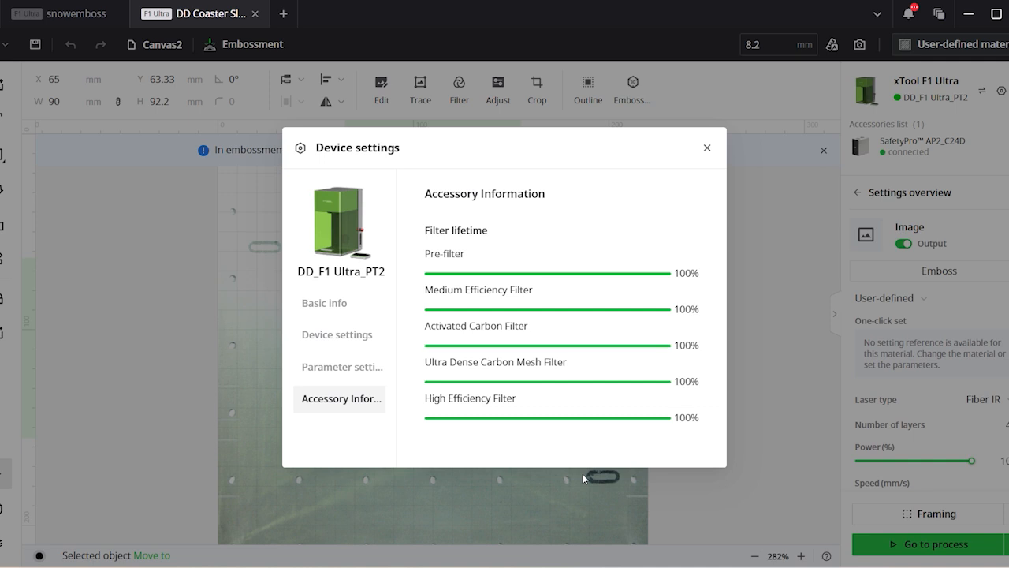
{"action": "scroll", "scroll_direction": "up", "scroll_amount": 3}
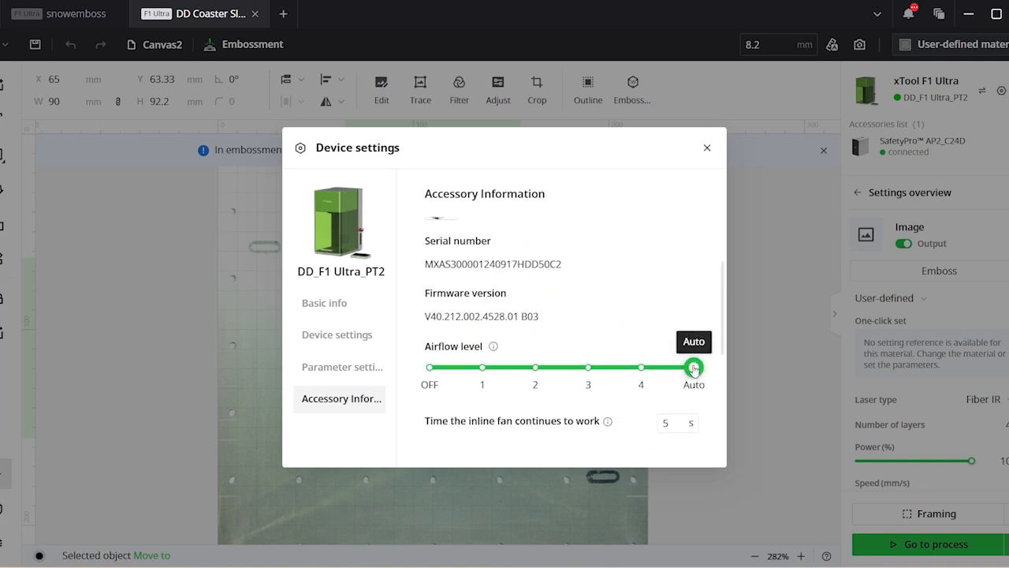
{"action": "scroll", "scroll_direction": "down", "scroll_amount": 3}
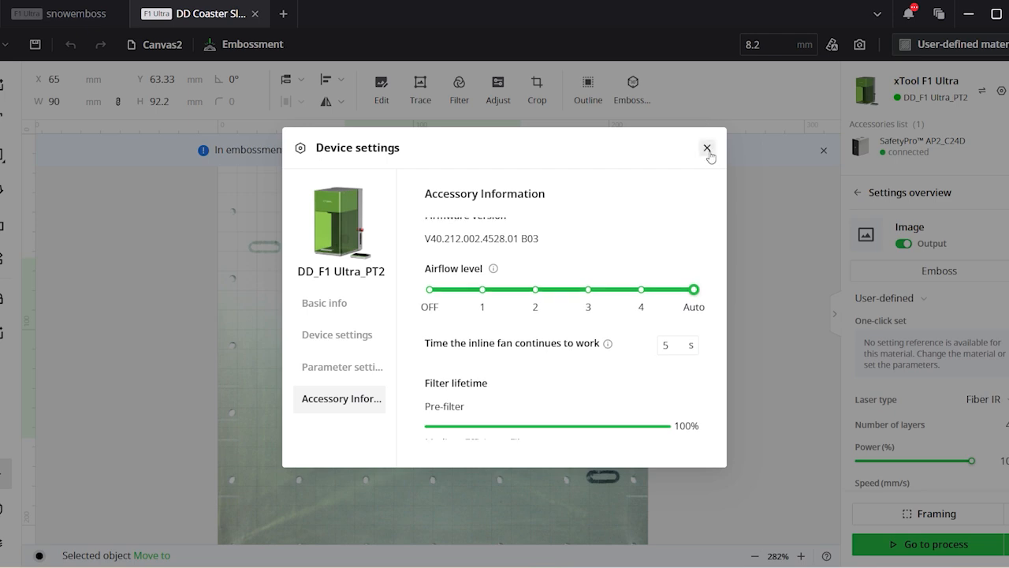
Step: Dismiss Device settings and send the DD Coaster Slate Emboss job to the F1 Ultra via Go to process
{"action": "left_click", "coordinate": [707, 149]}
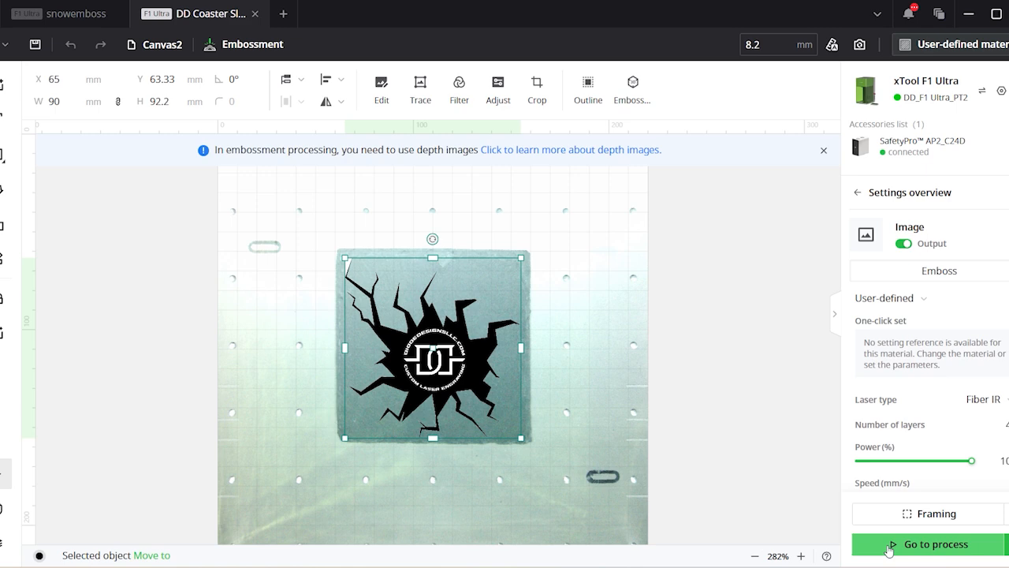
{"action": "left_click", "coordinate": [935, 544]}
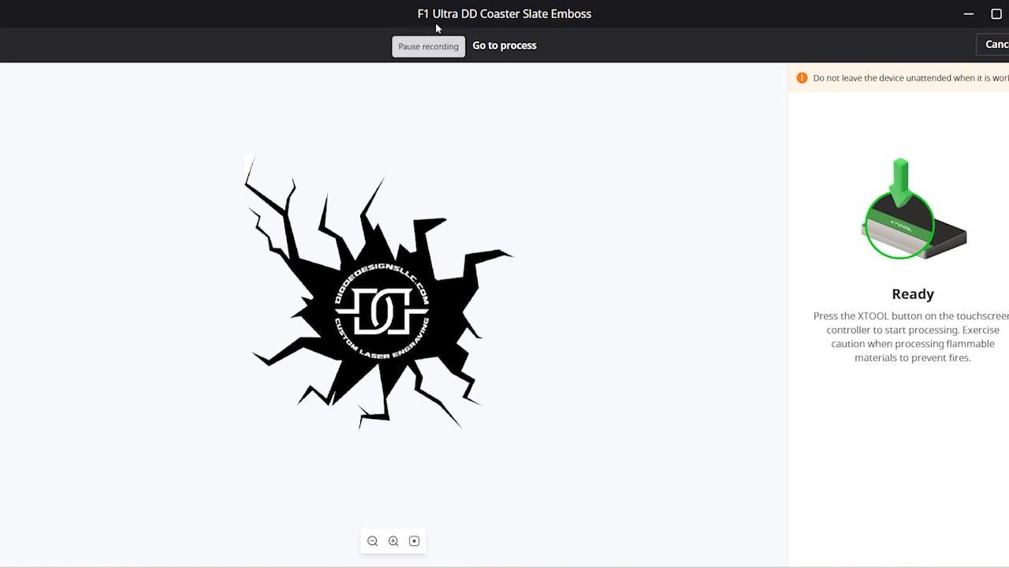
{"action": "left_click", "coordinate": [428, 46]}
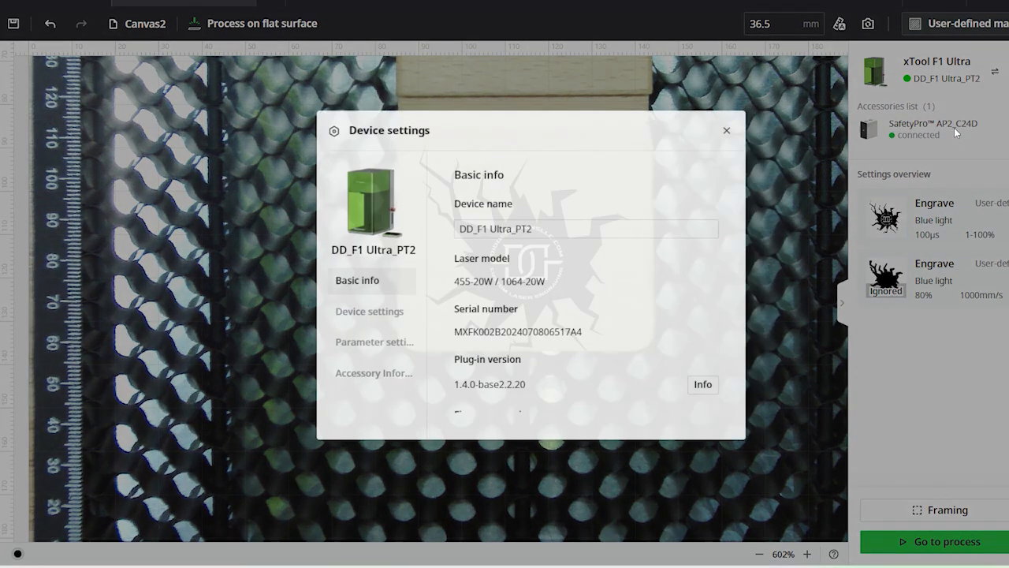
Step: Review the purifier Accessory Information, then send the wood engrave job to the F1 Ultra
{"action": "left_click", "coordinate": [372, 372]}
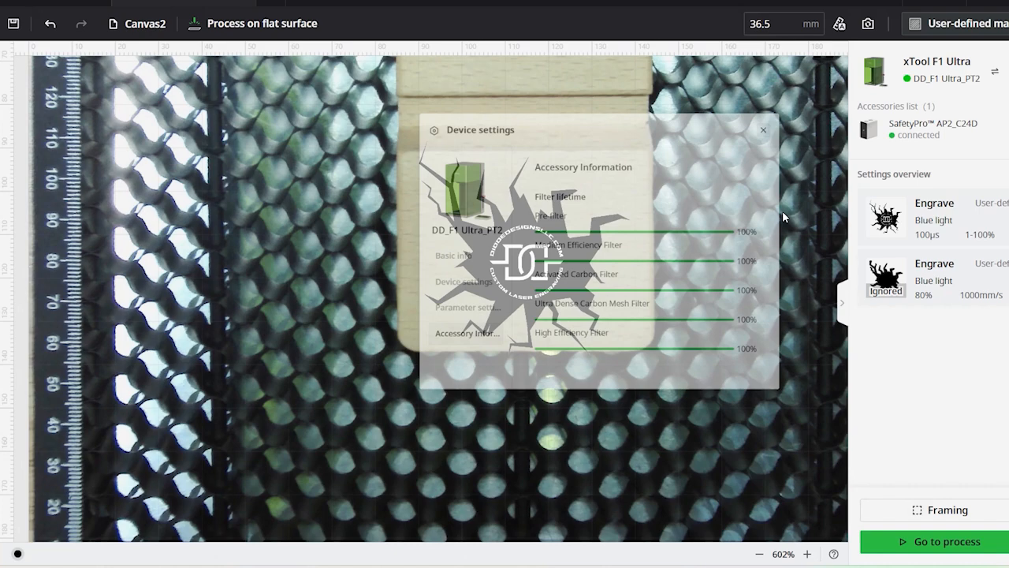
{"action": "left_click", "coordinate": [939, 541]}
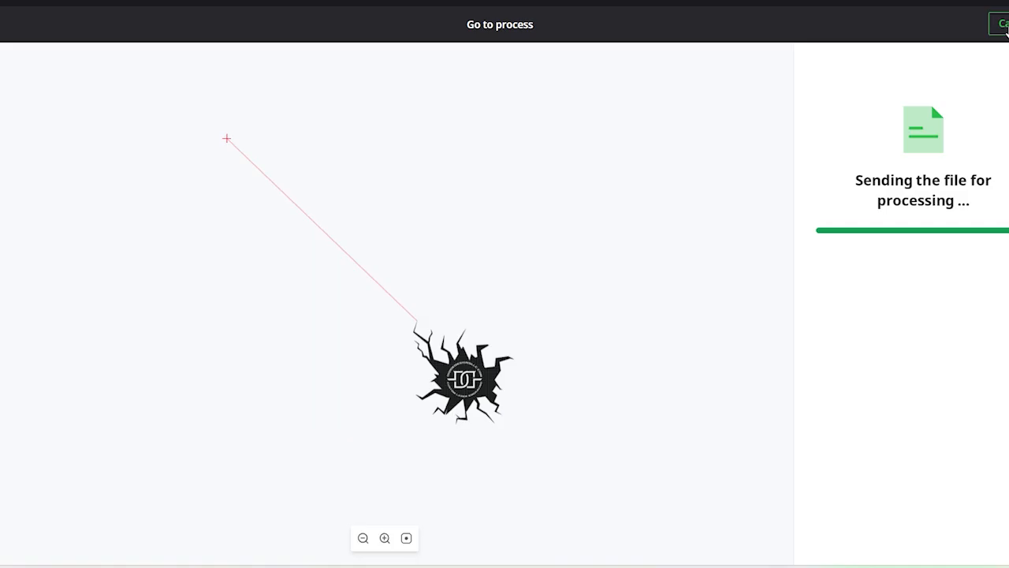